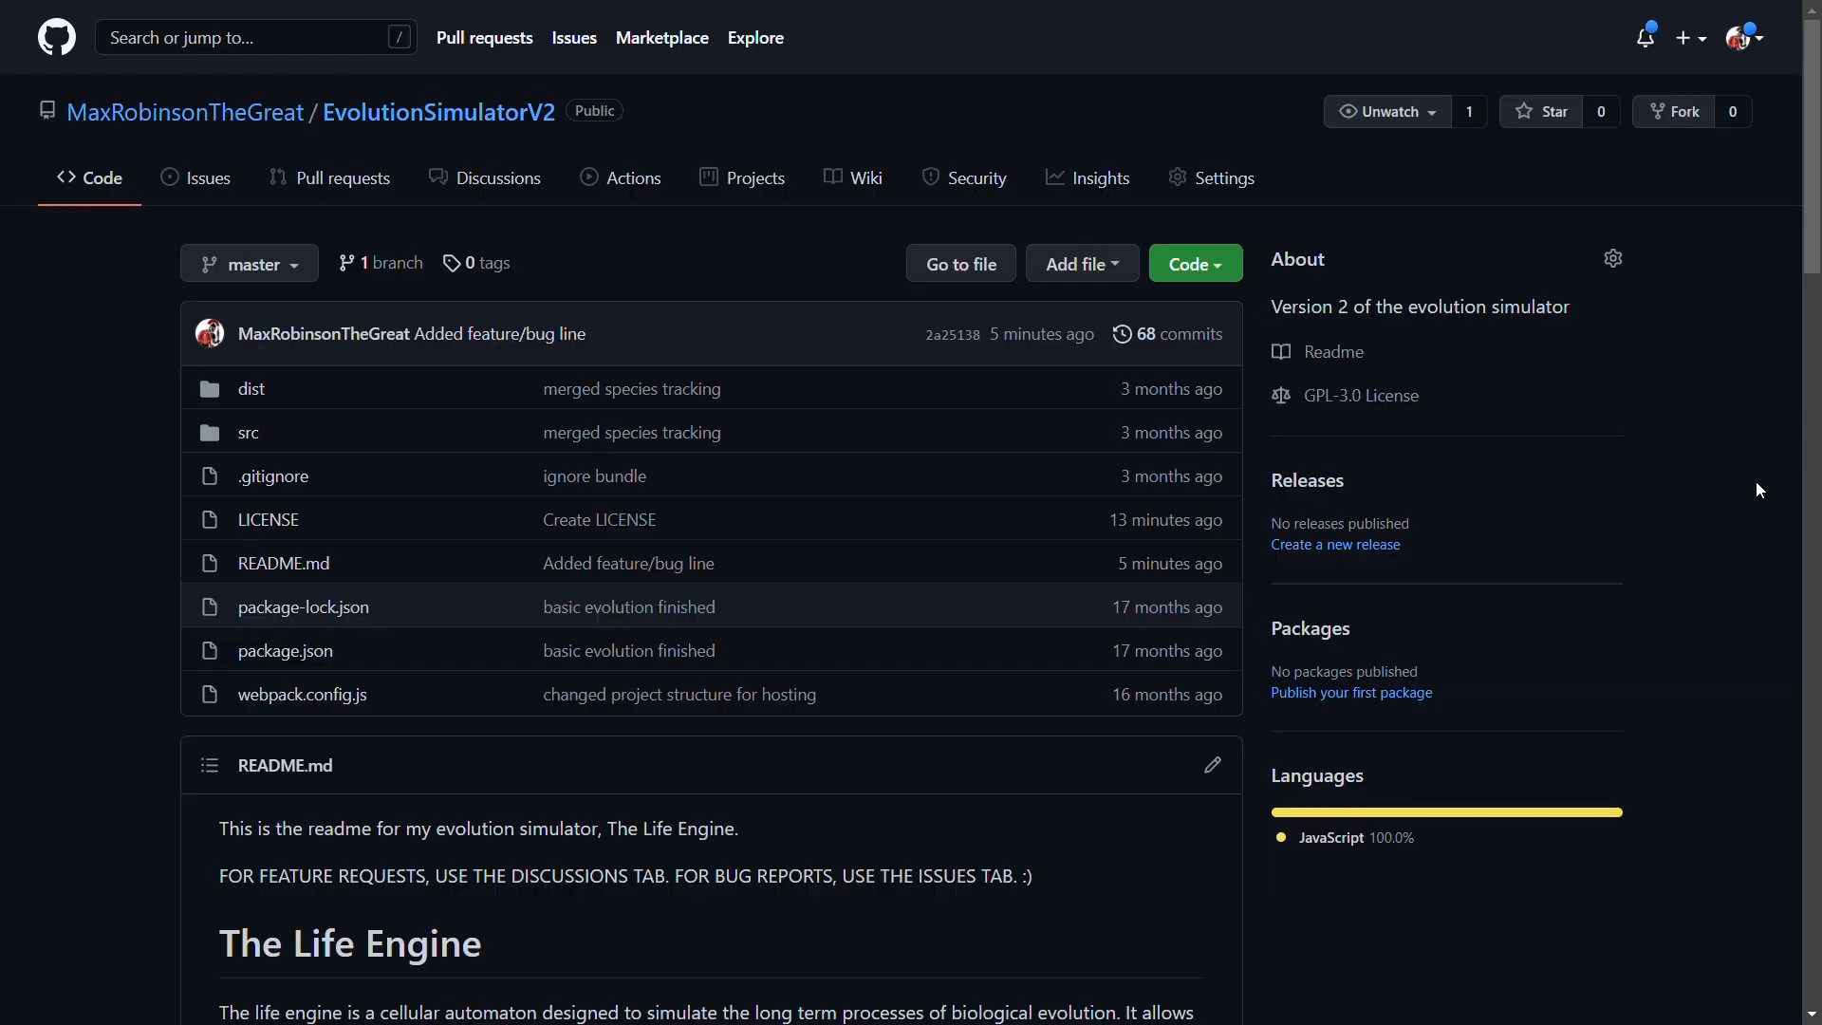
Scroll down the EvolutionSimulatorV2 repository page toward the README
scroll(down, 3)
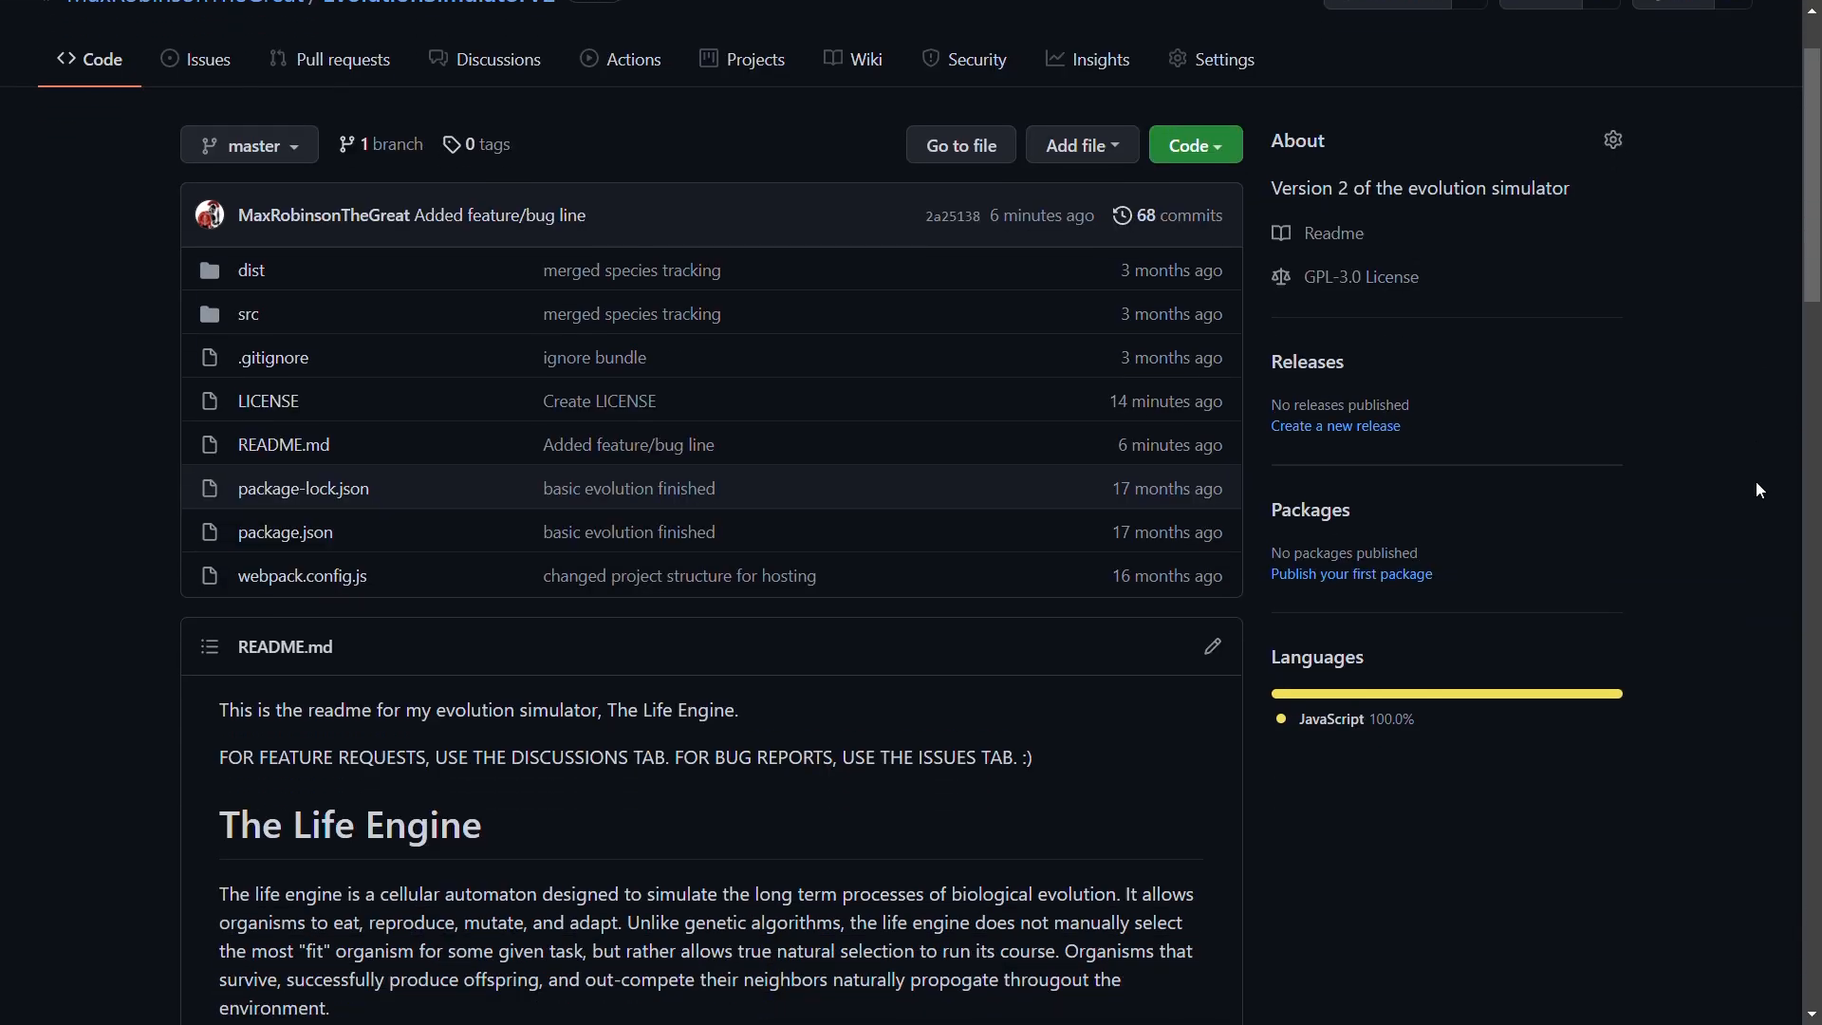
scroll(down, 3)
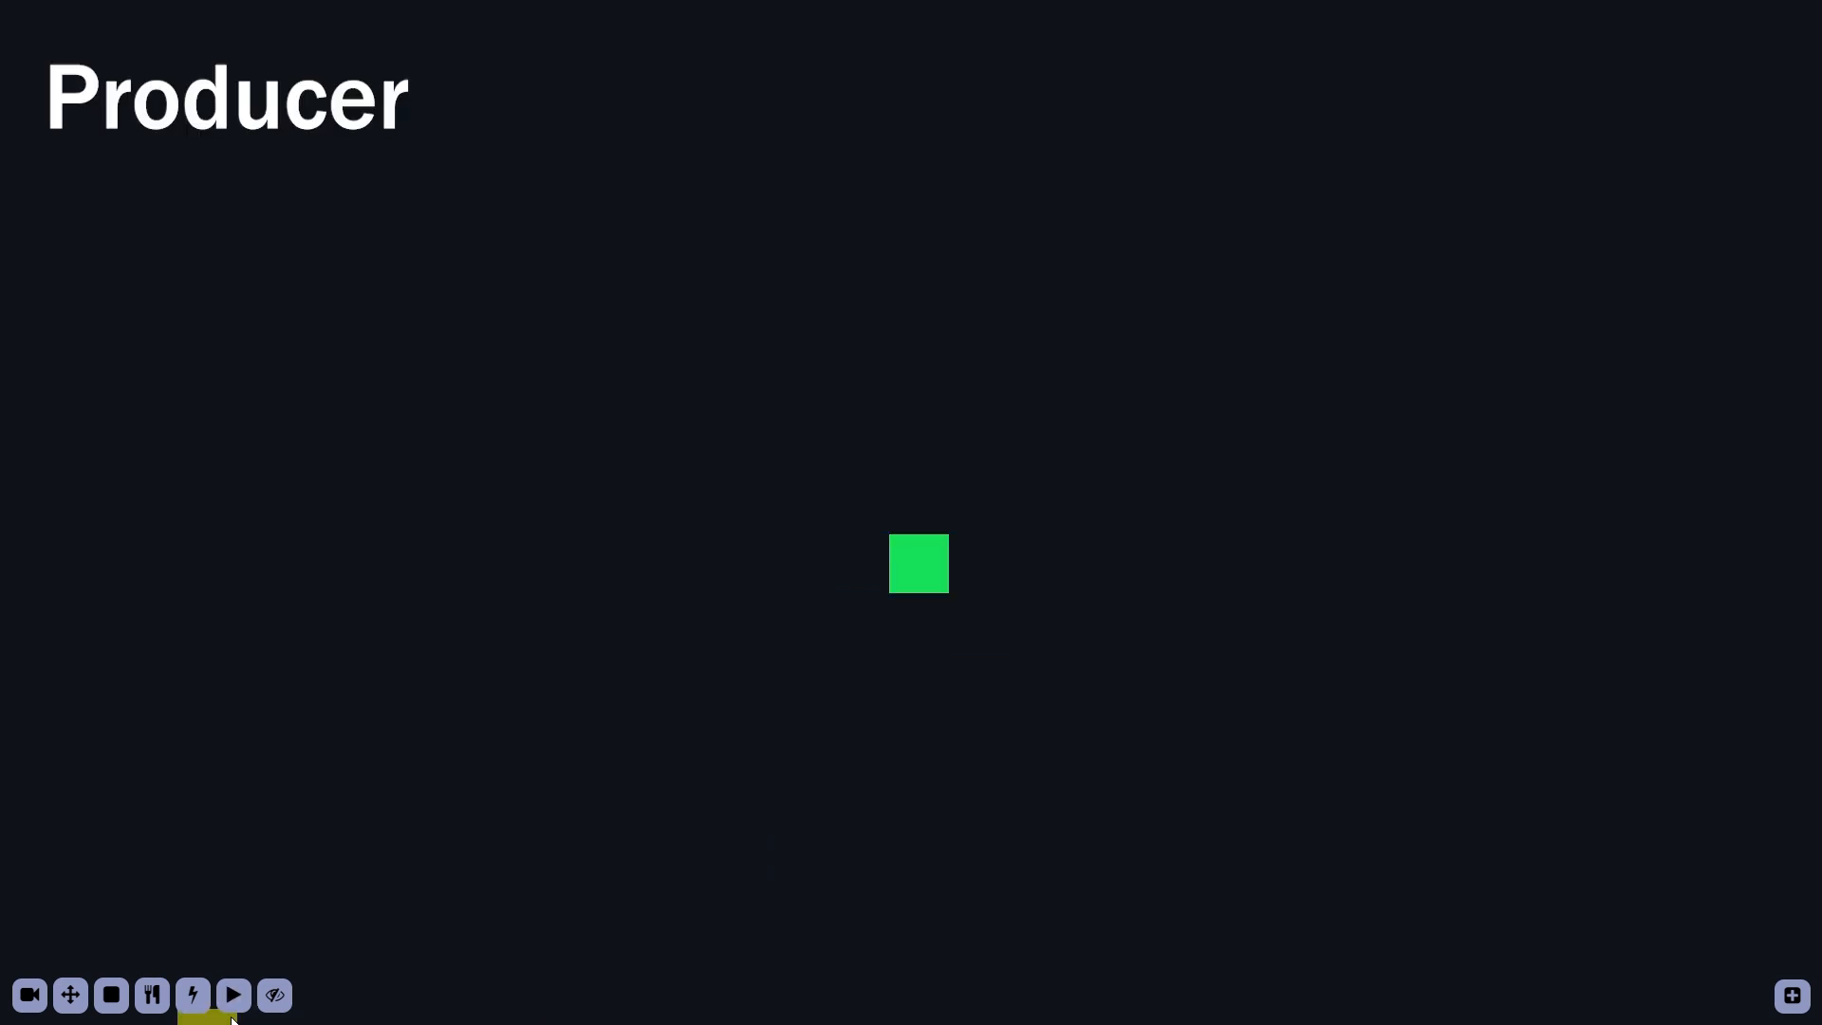
Run the simulation until the producer spawns food, then stop it
click(234, 995)
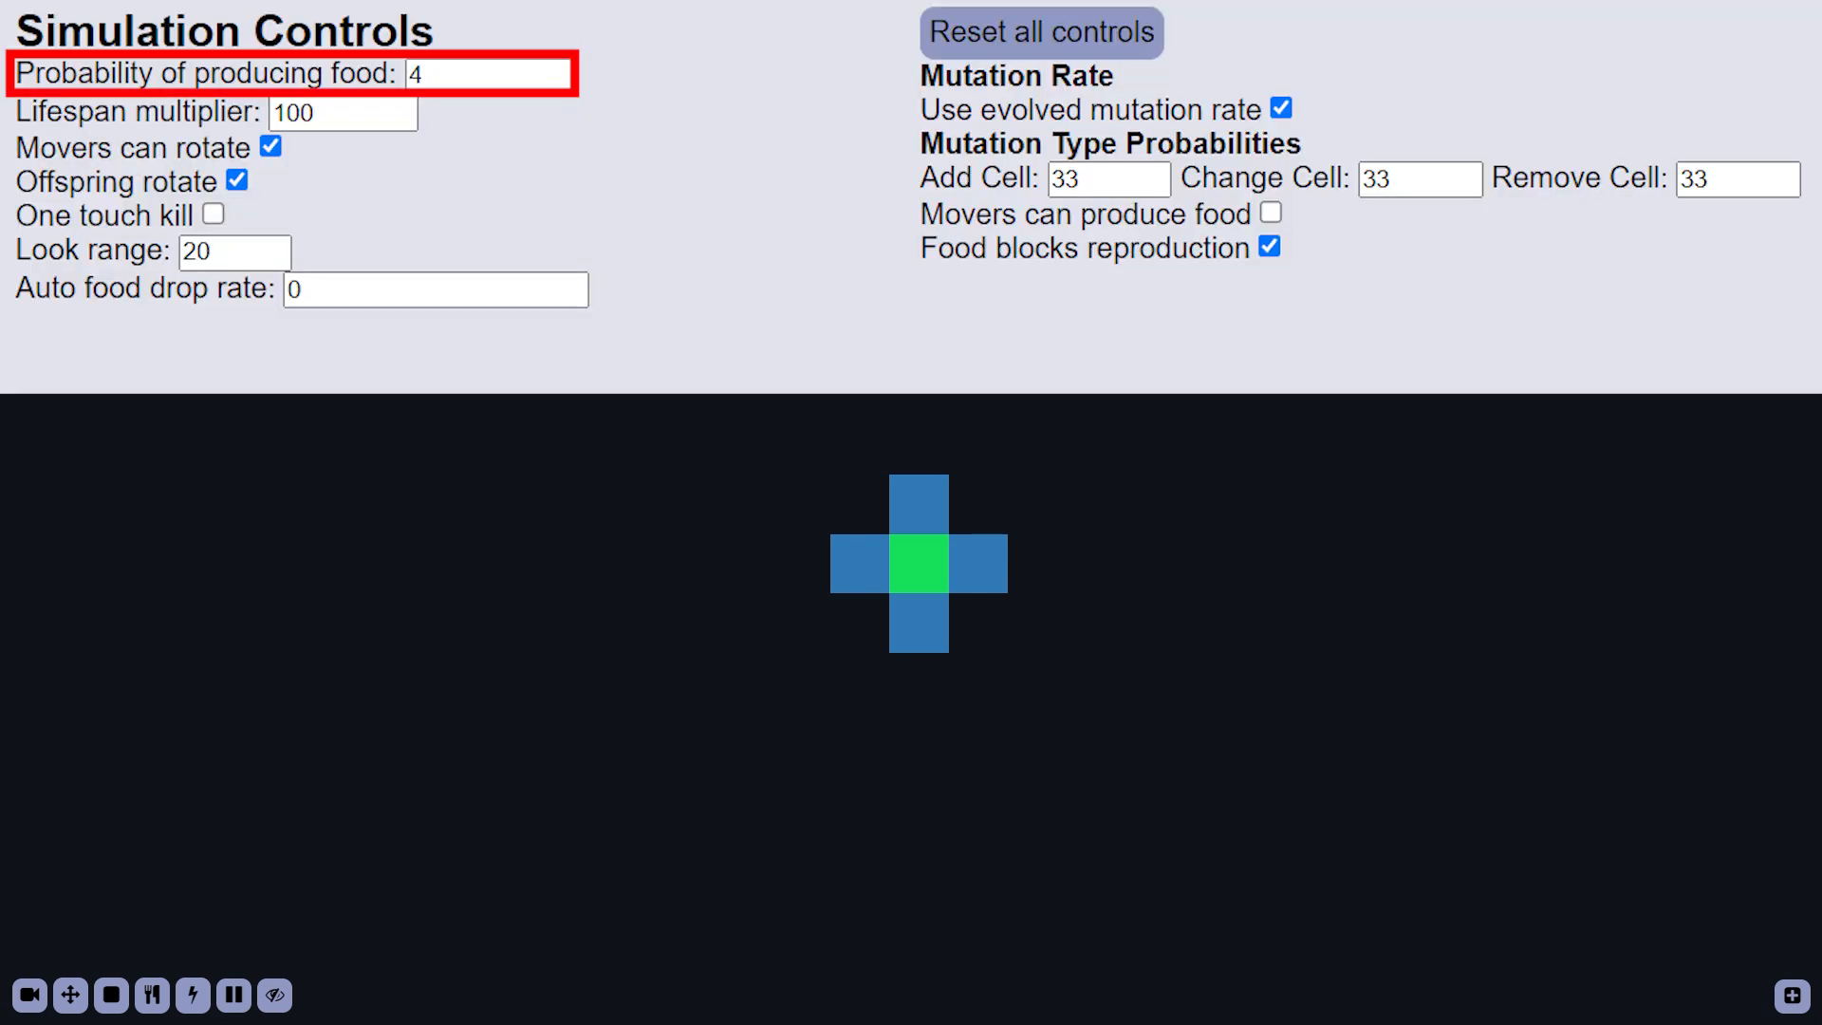
click(233, 995)
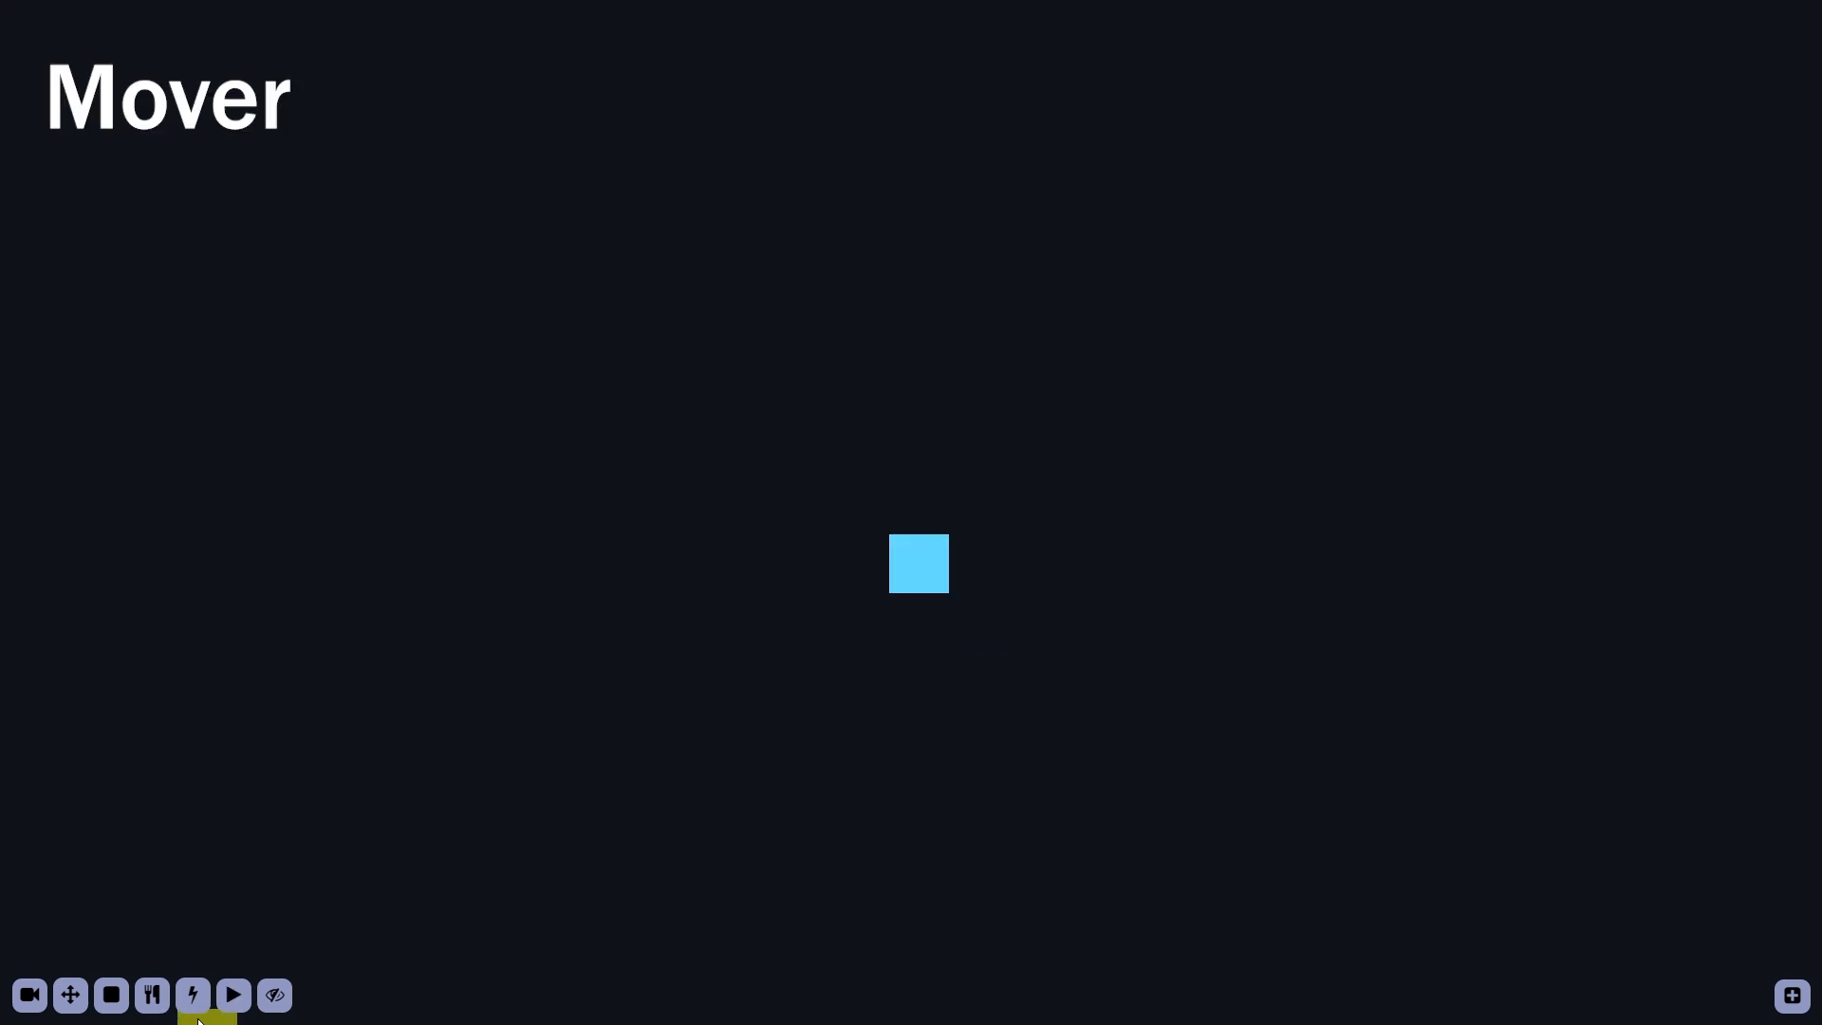
Briefly run and pause so the mover travels, then drag across the canvas
click(233, 995)
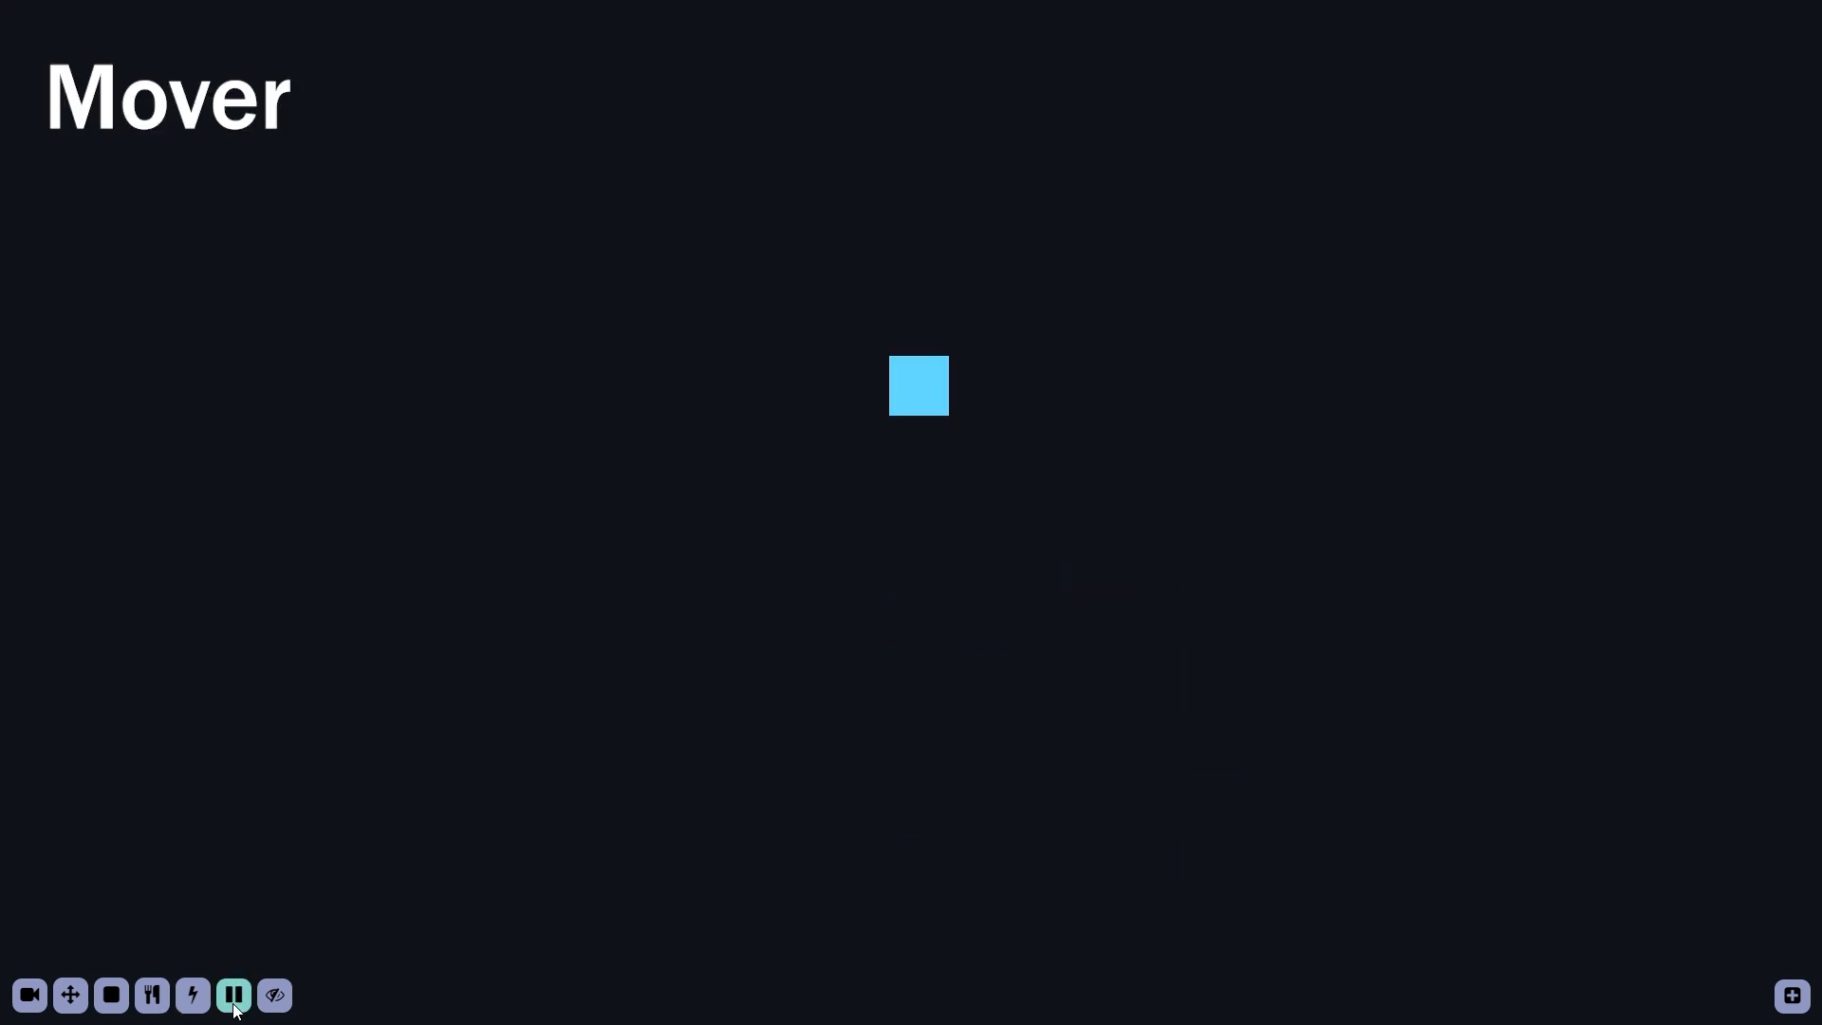
click(233, 995)
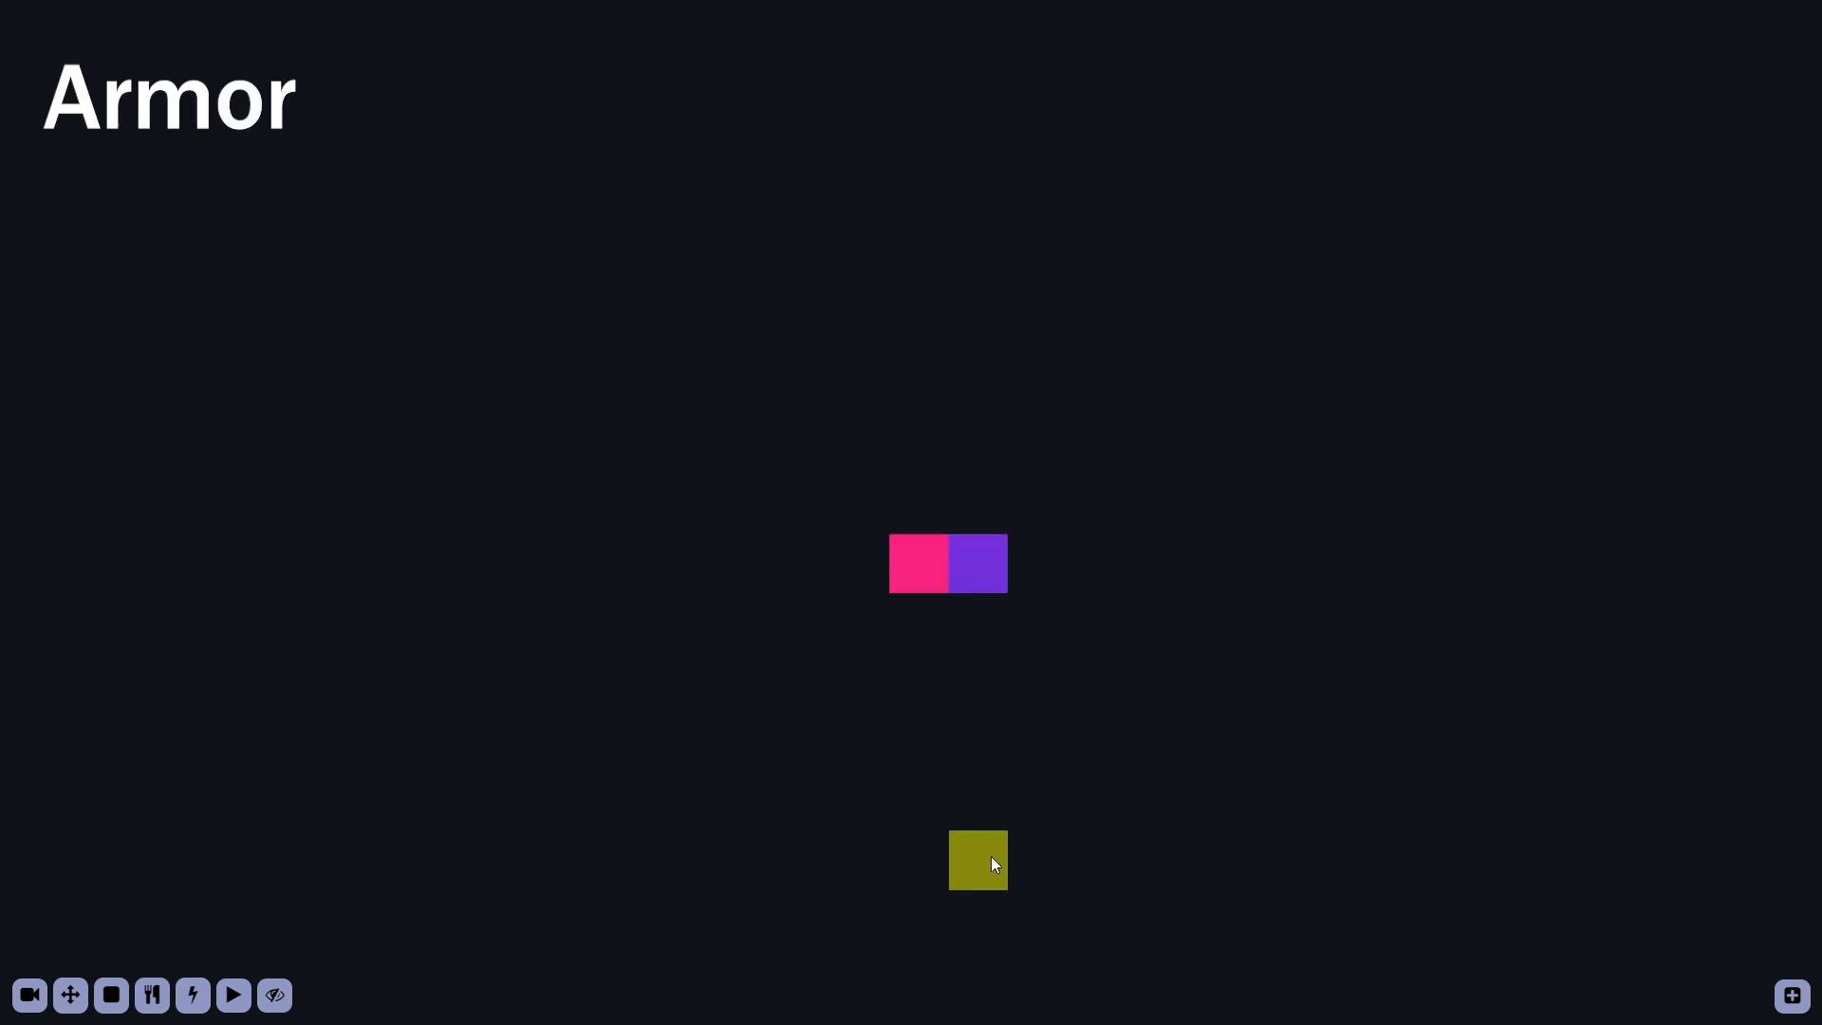
drag(977, 859, 977, 621)
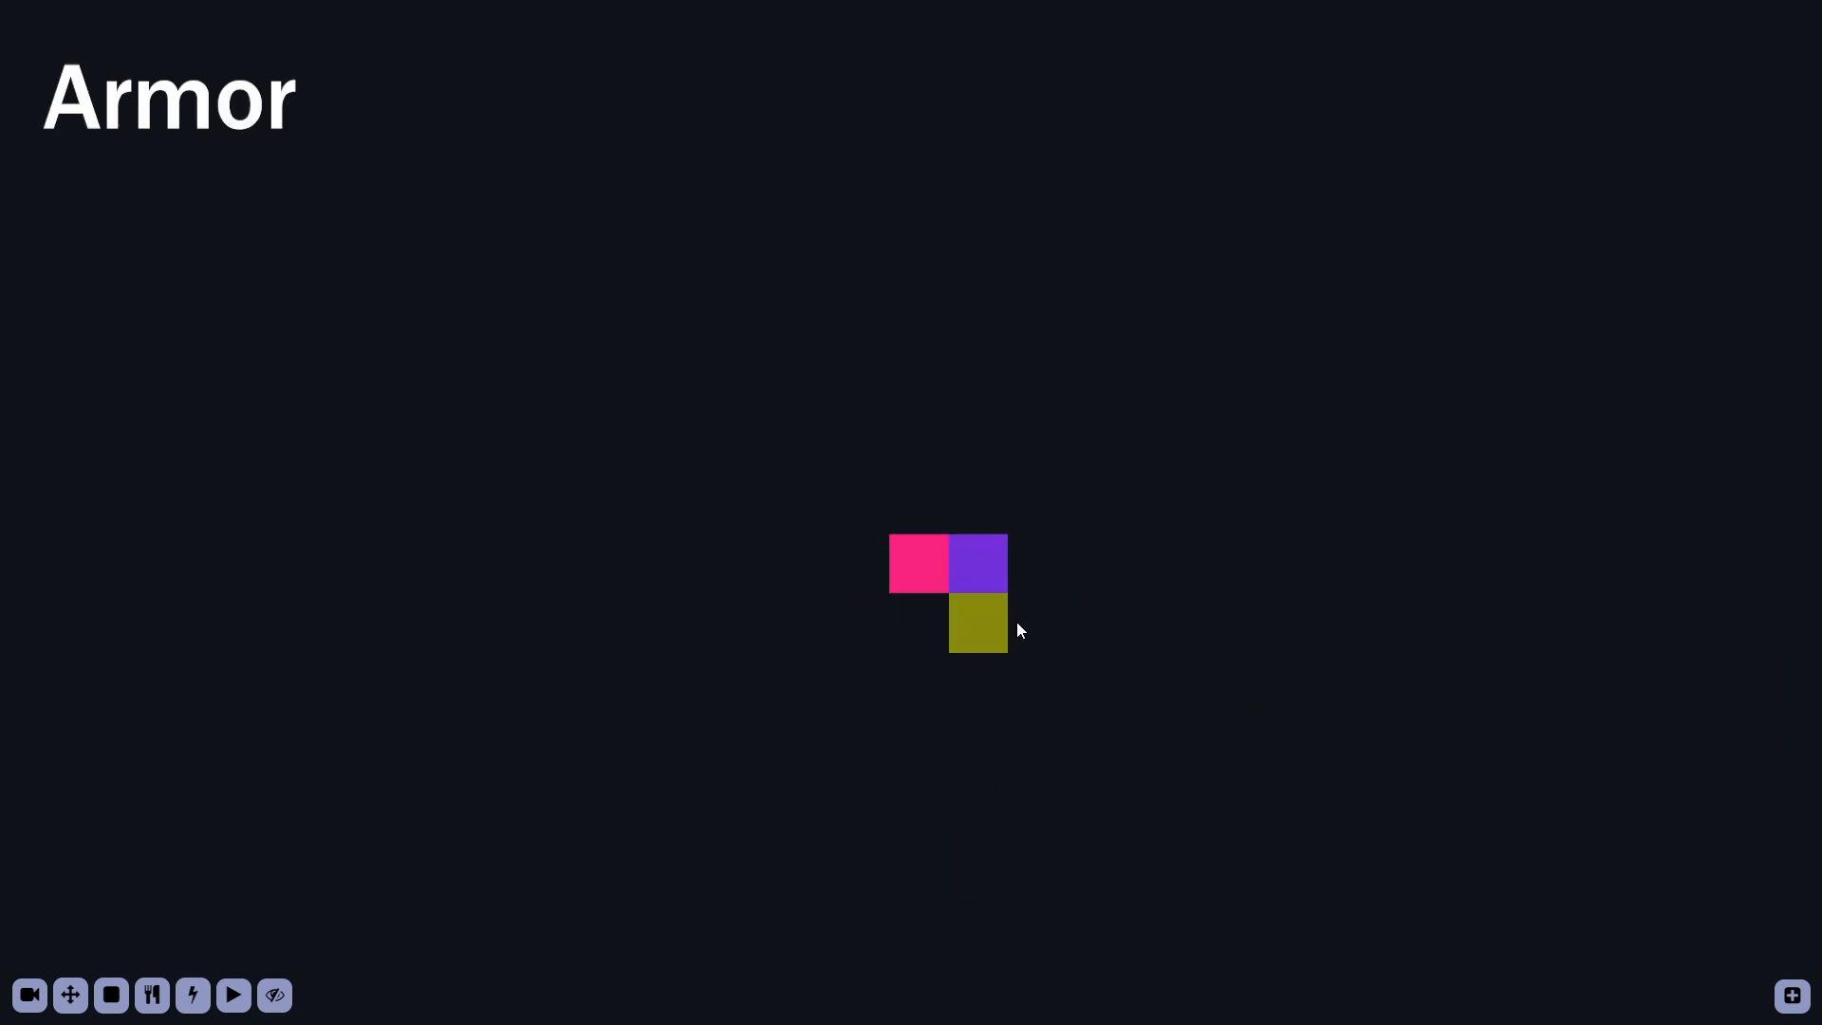
drag(976, 624, 1630, 682)
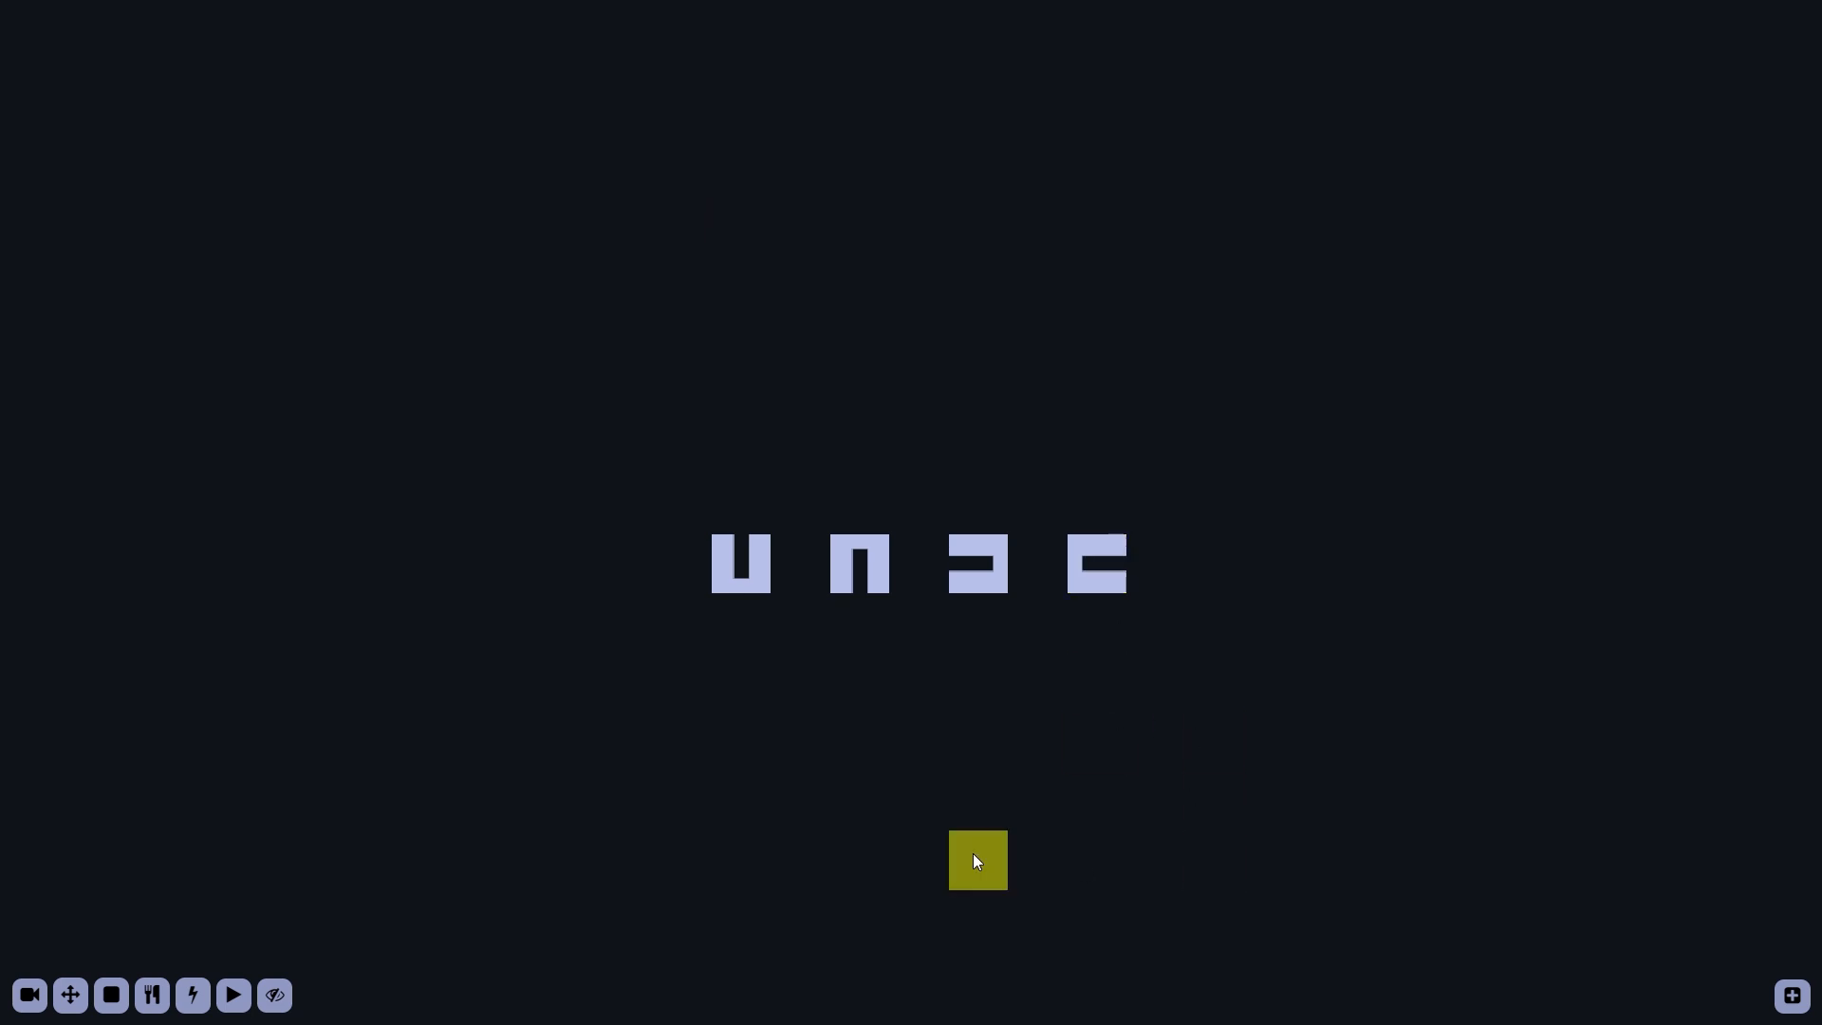
Drag across the grid while setting up the diagonal producer–mouth–producer organism
drag(977, 859, 1153, 860)
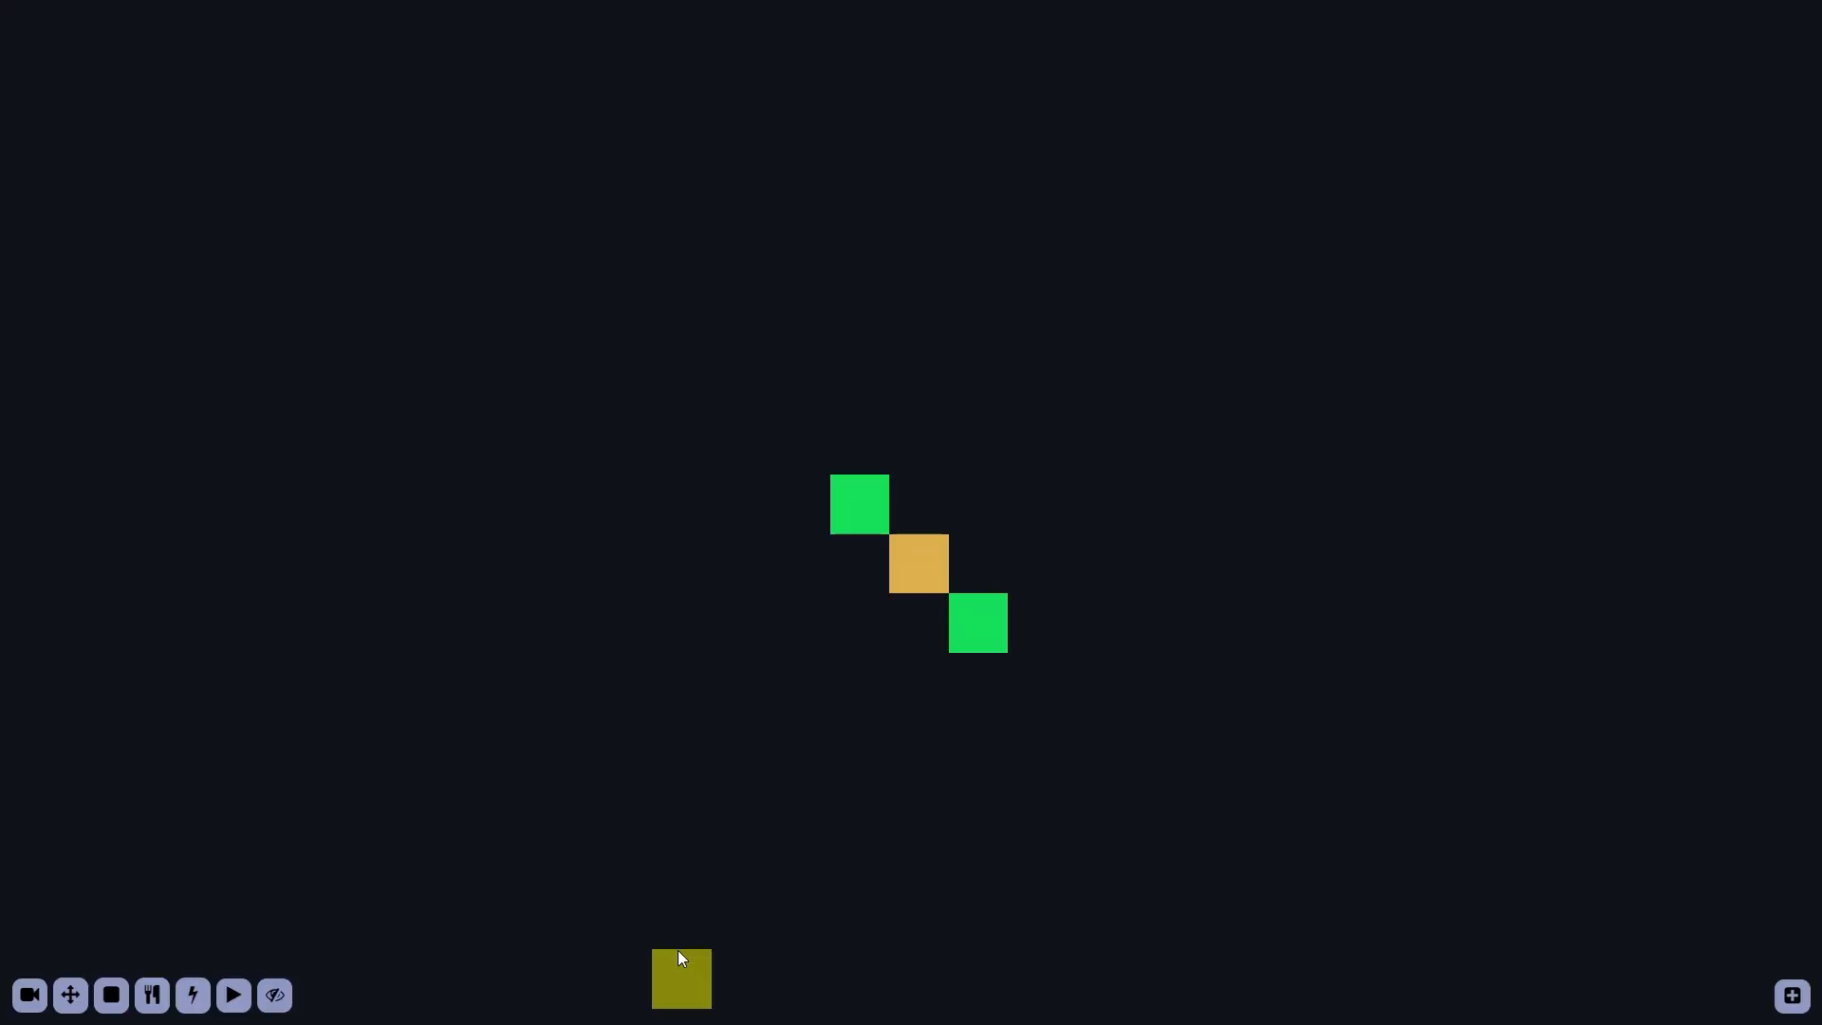
drag(681, 976, 917, 859)
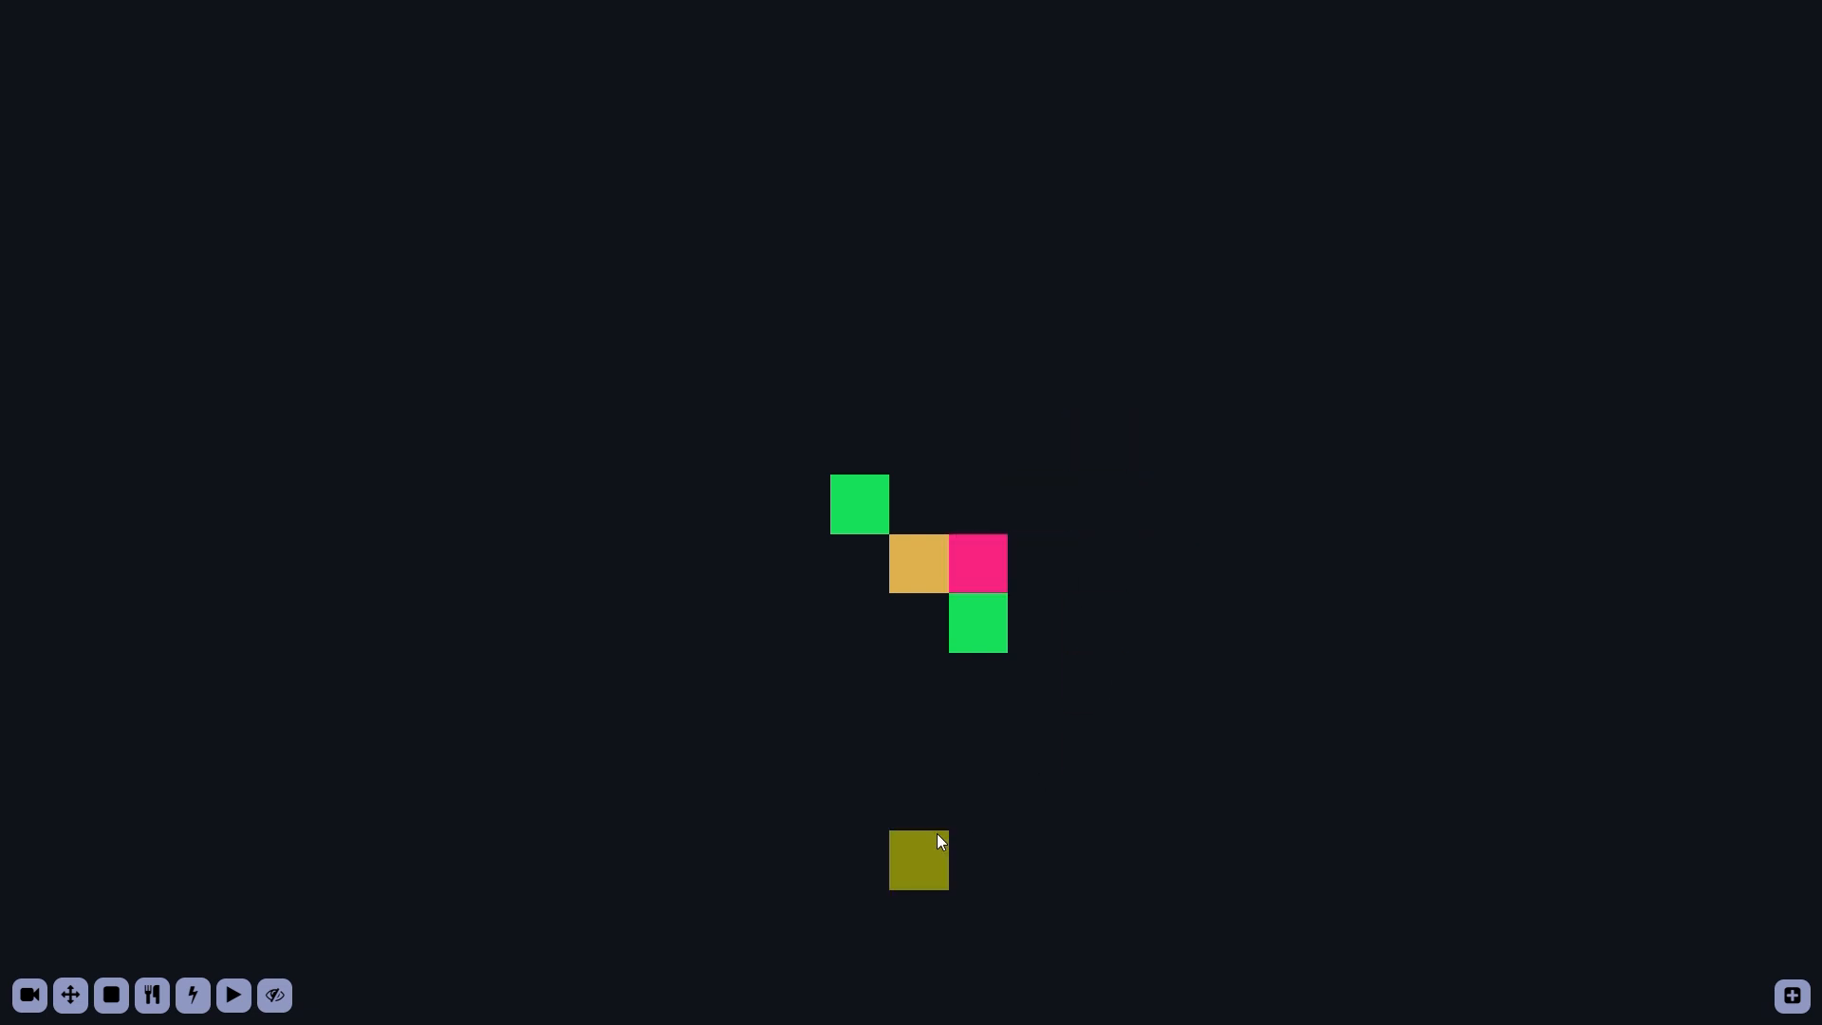
click(234, 994)
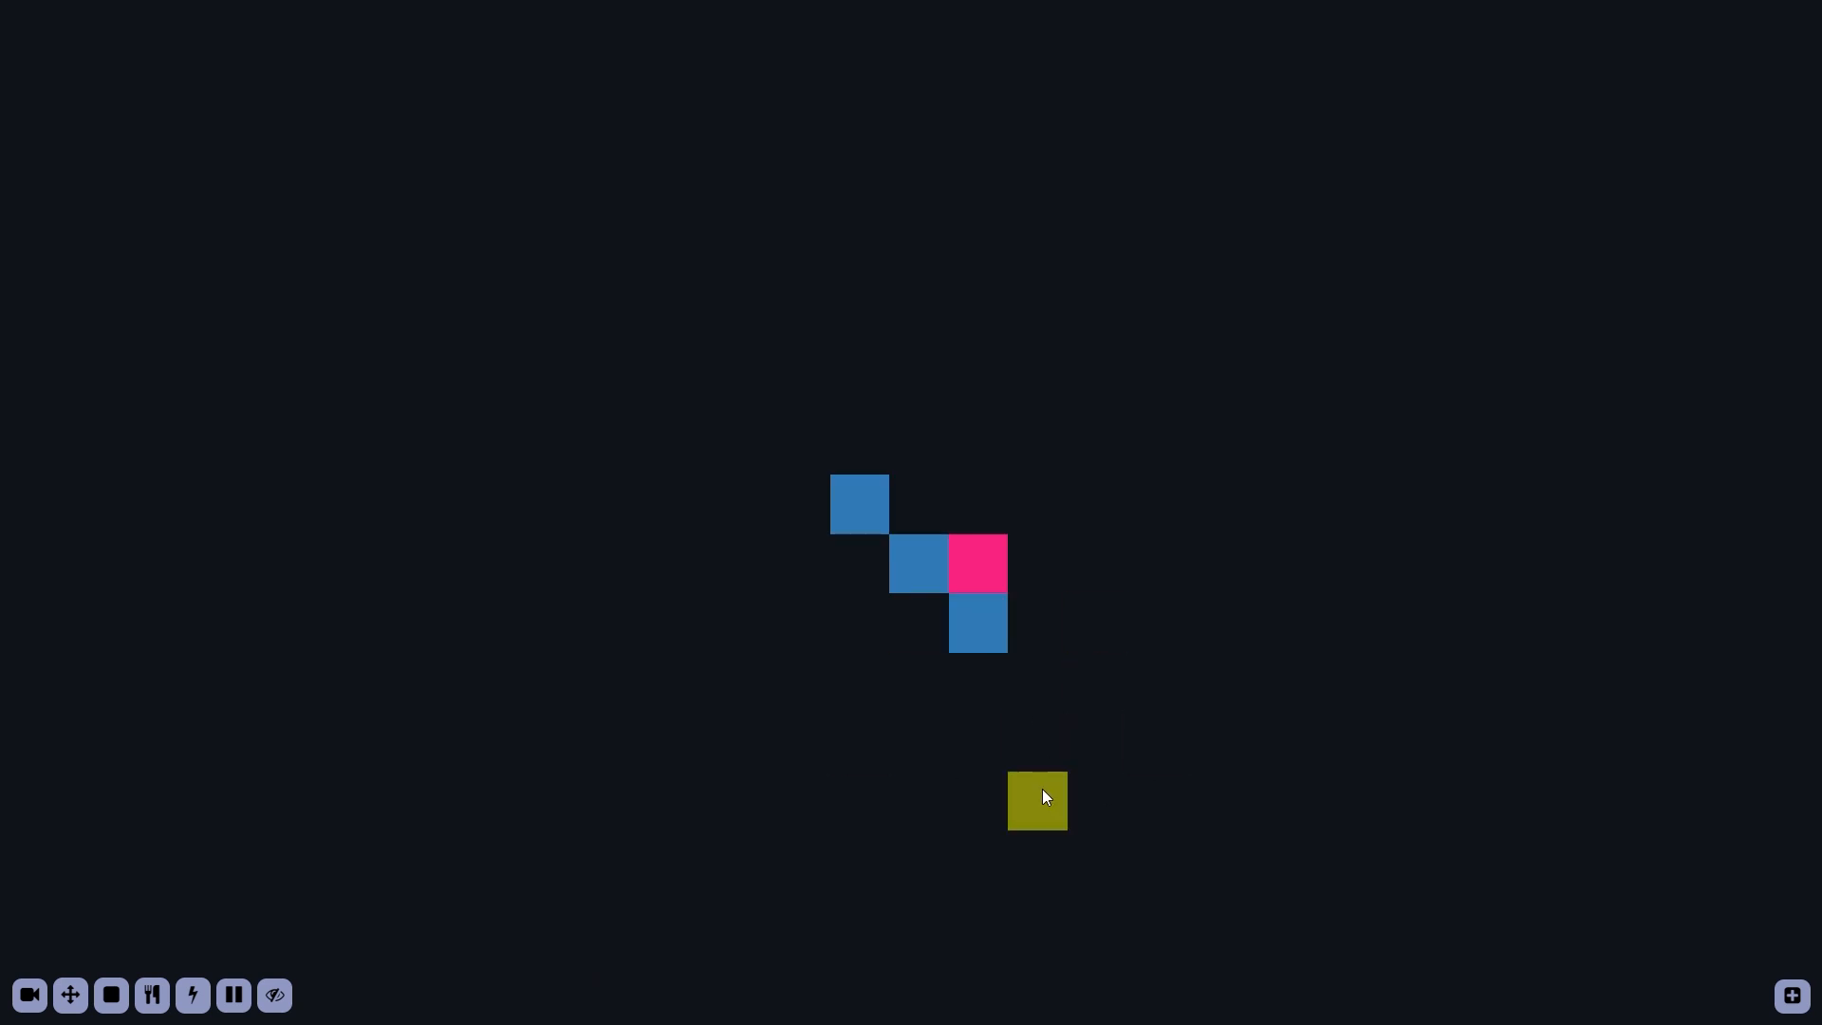
click(233, 994)
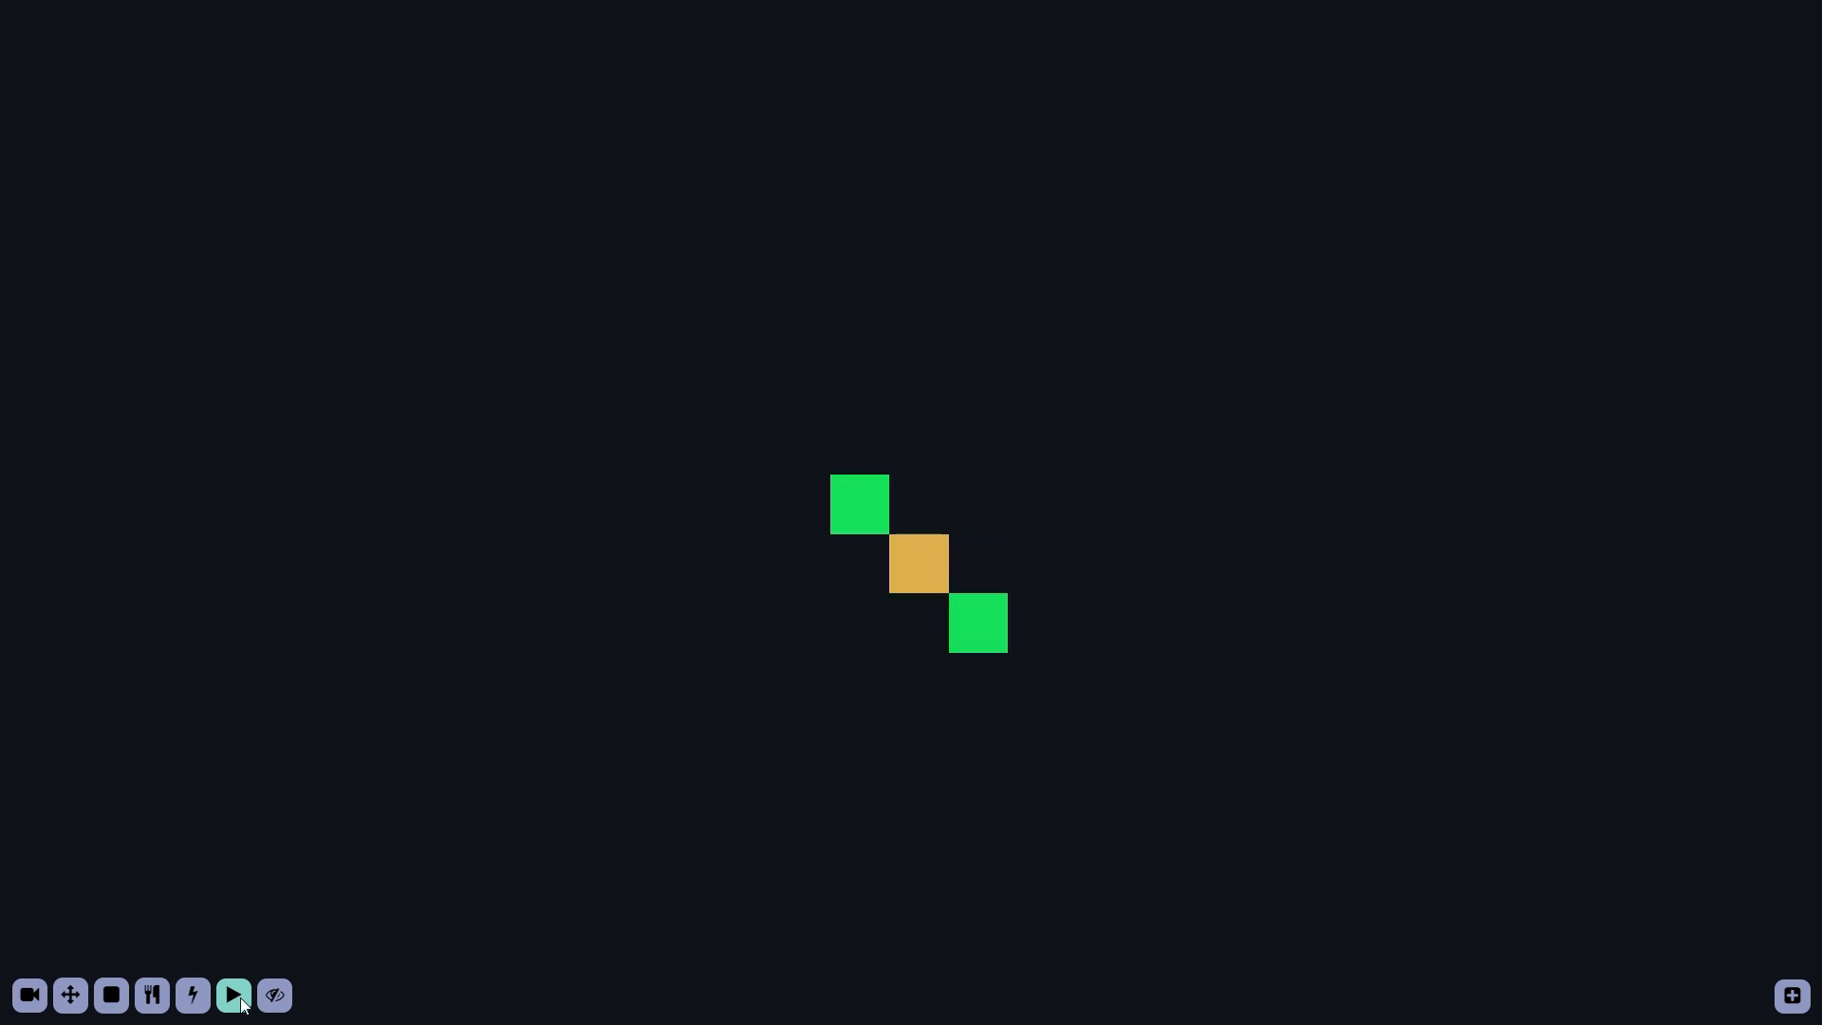
click(233, 994)
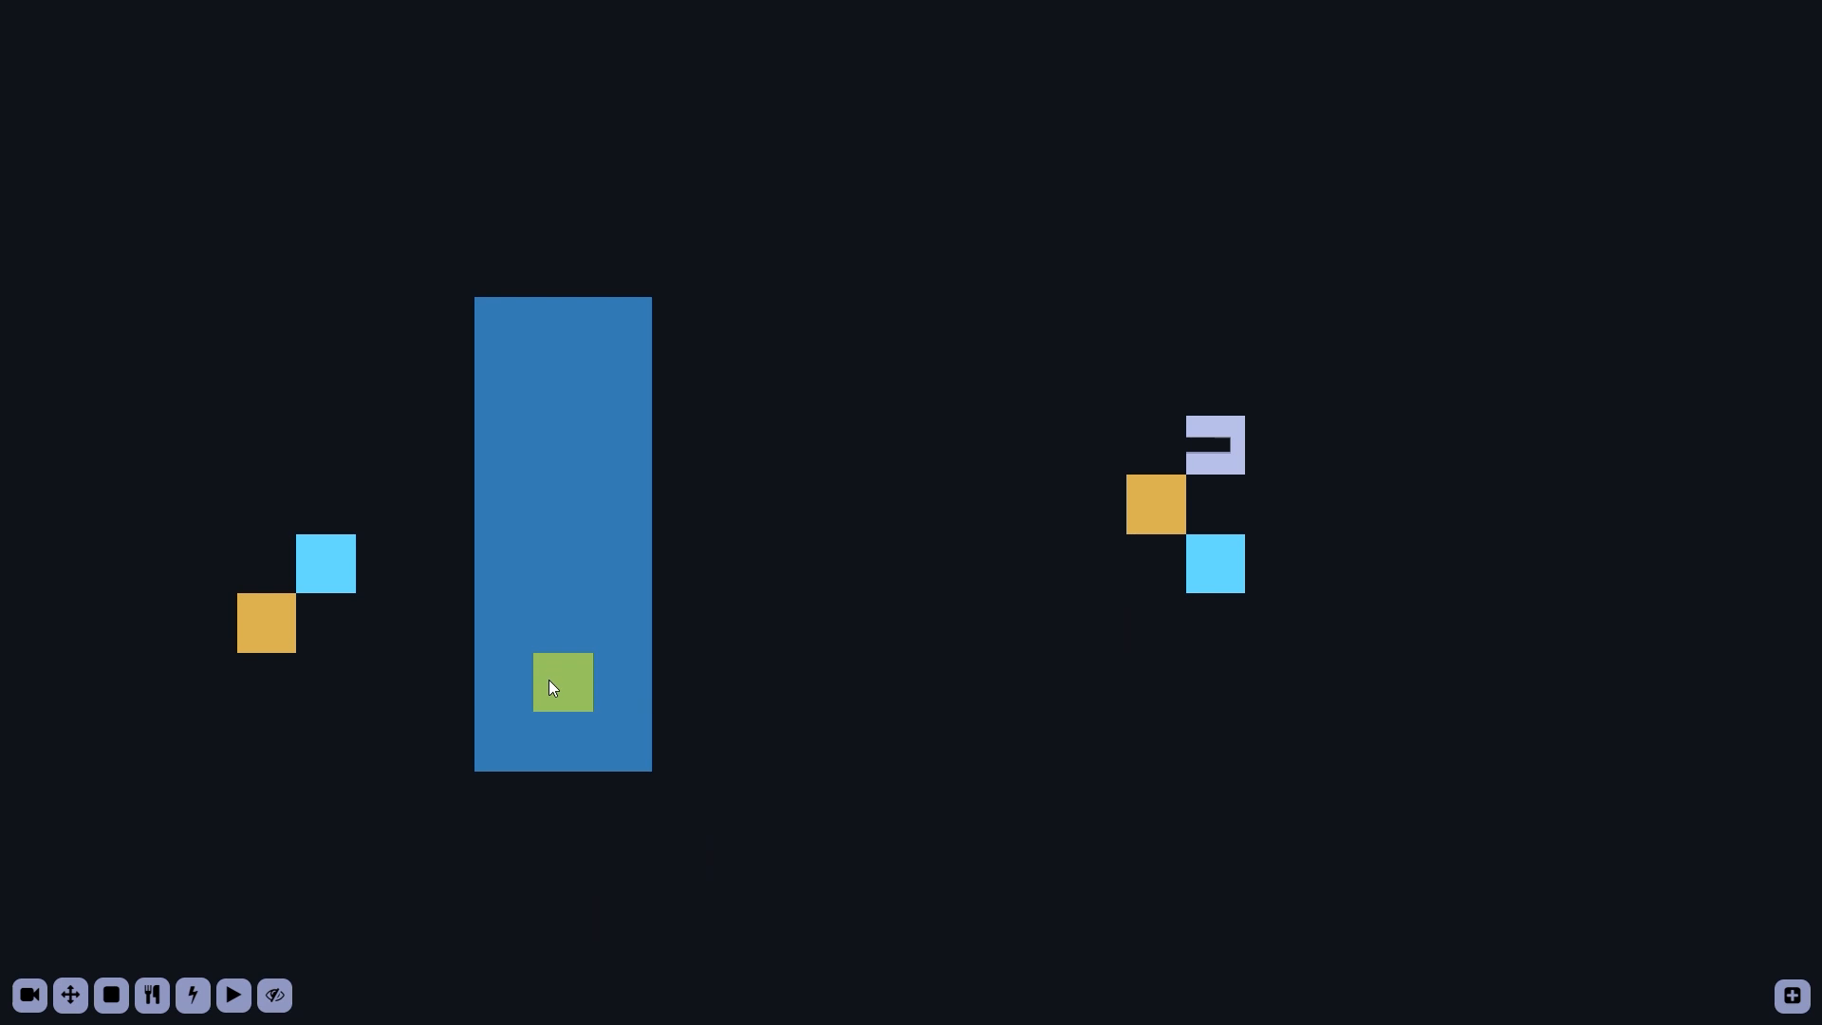
Run the simulation so the mover organisms travel beside the food wall
click(233, 996)
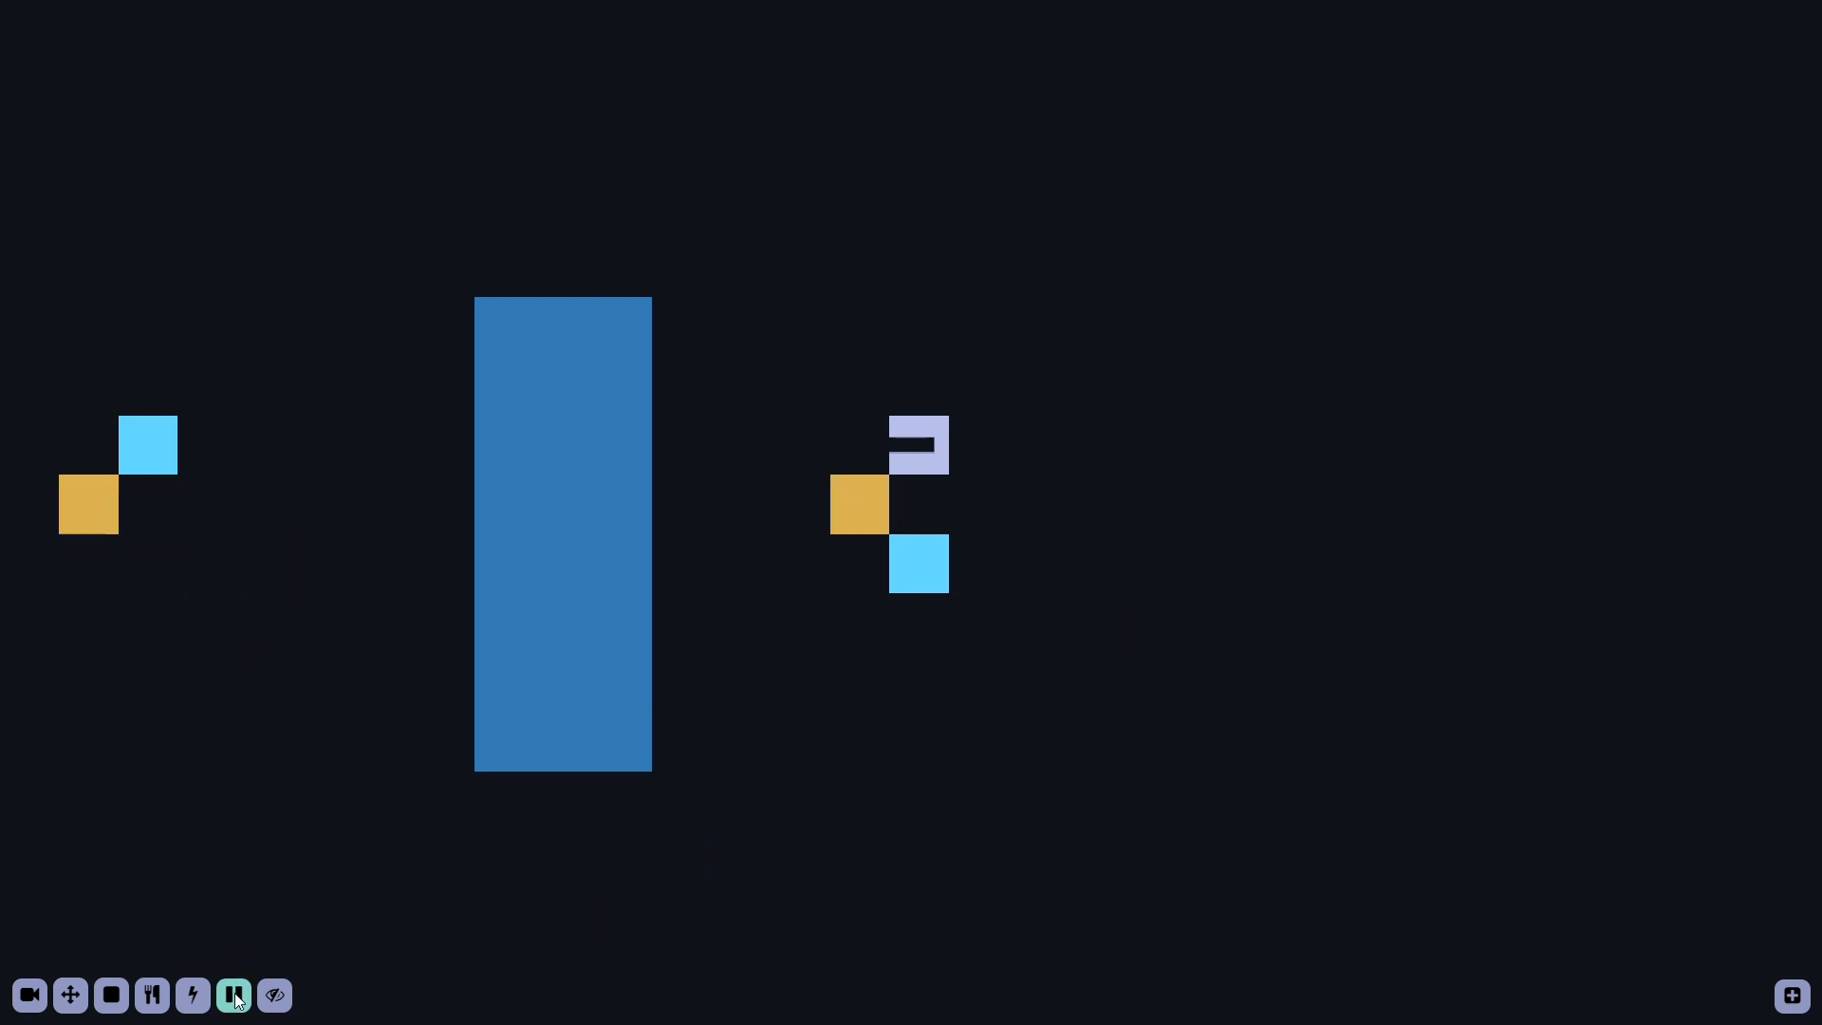